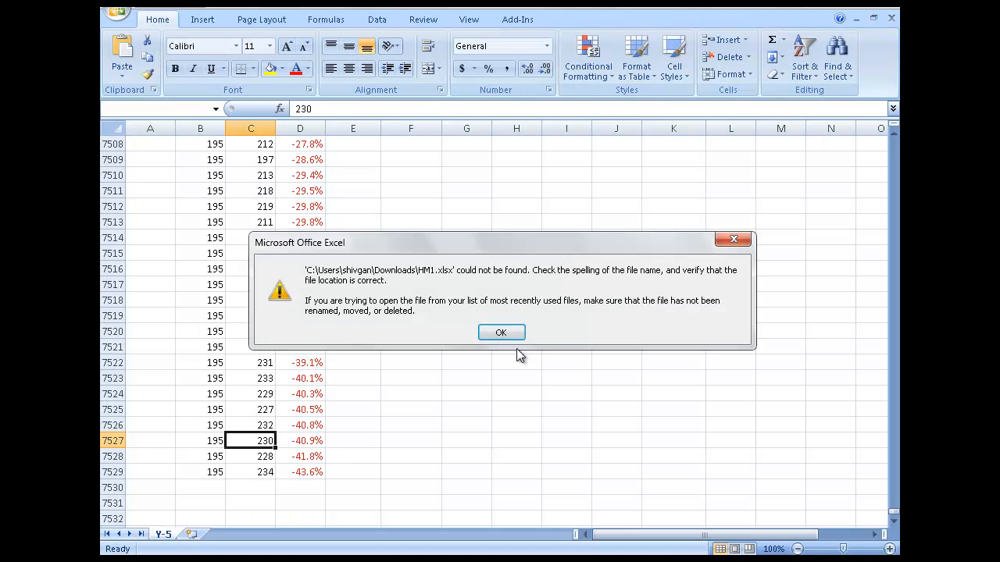
Step: Dismiss the file-not-found error, open HM1.xlsx from the MATLAB folder and maximize Excel
left_click(500, 332)
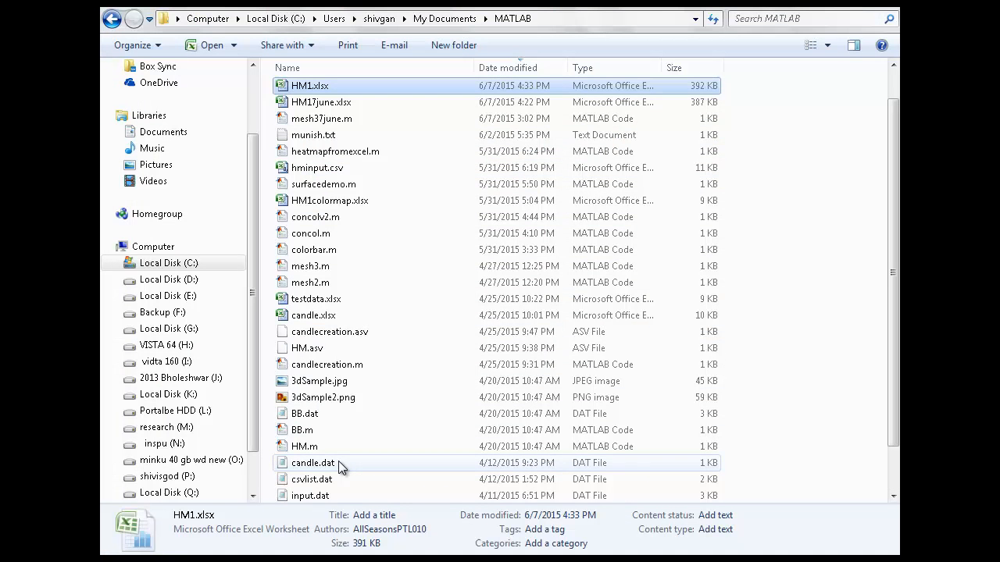
double_click(310, 86)
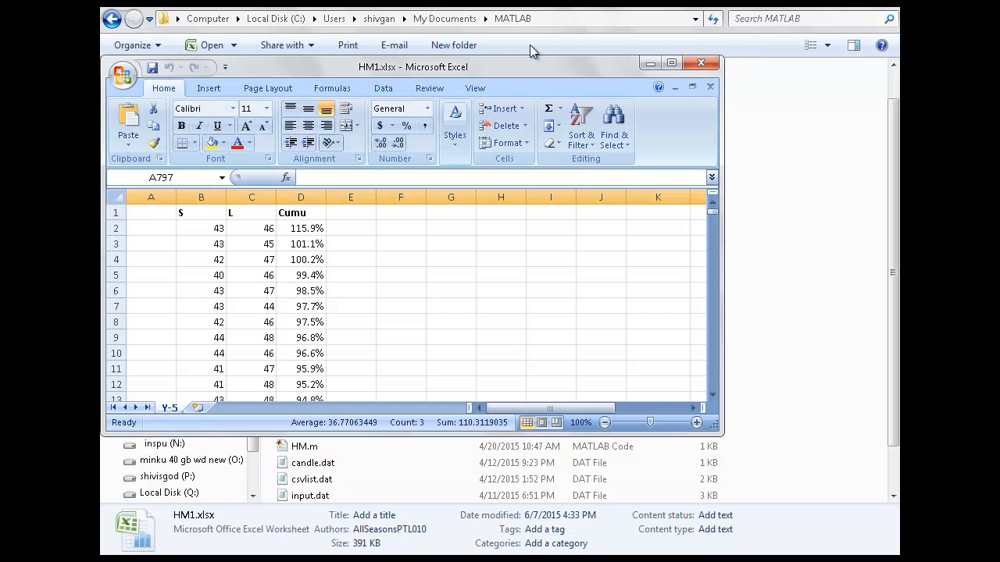
left_click(671, 62)
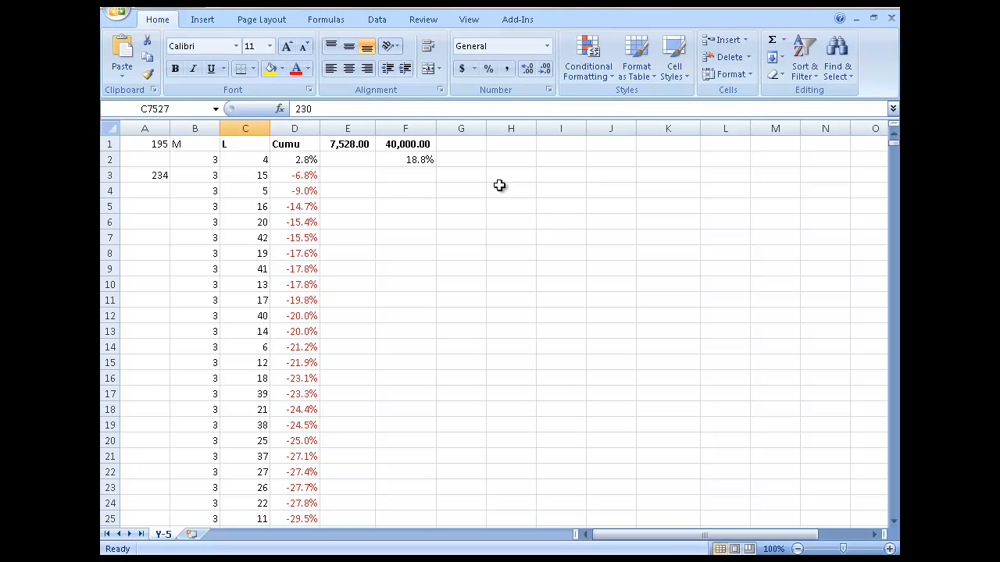
scroll("down", 3)
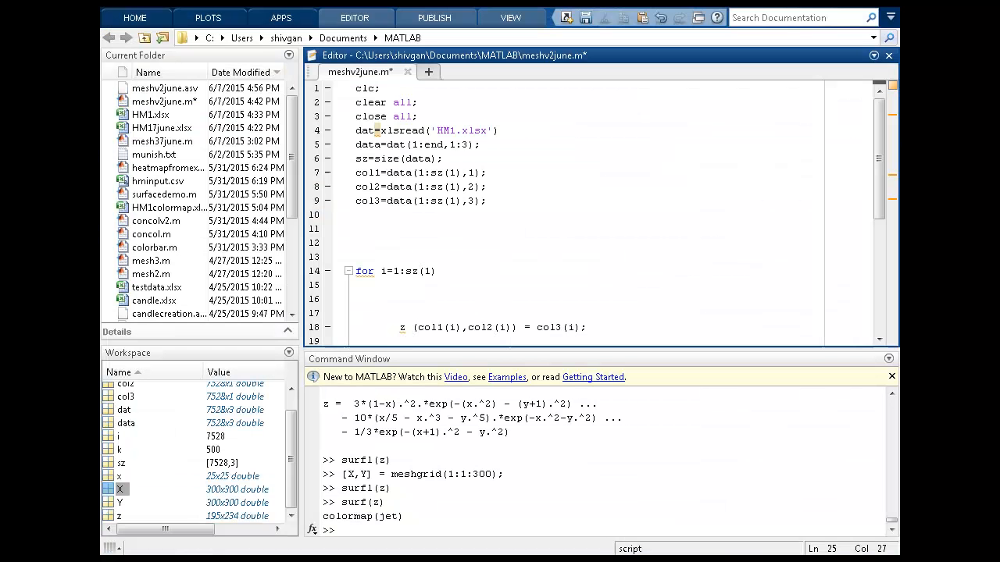
left_click_drag(384, 115, 357, 227)
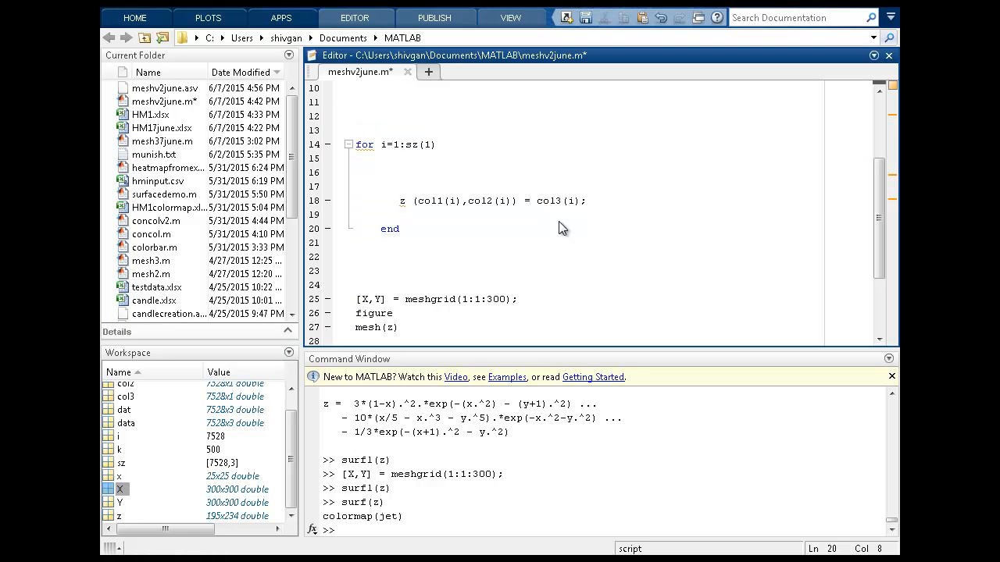
mouse_move(542, 224)
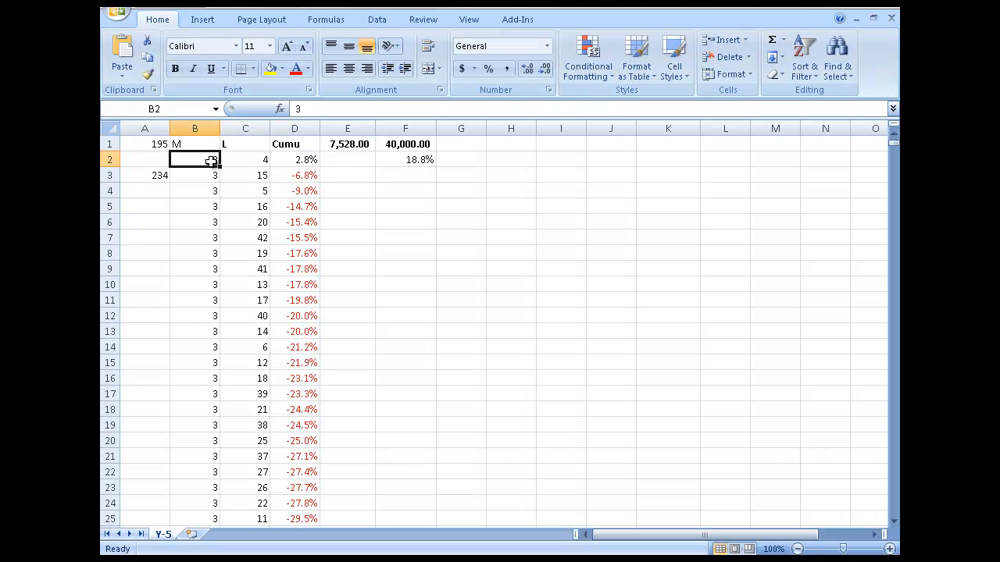
left_click(294, 159)
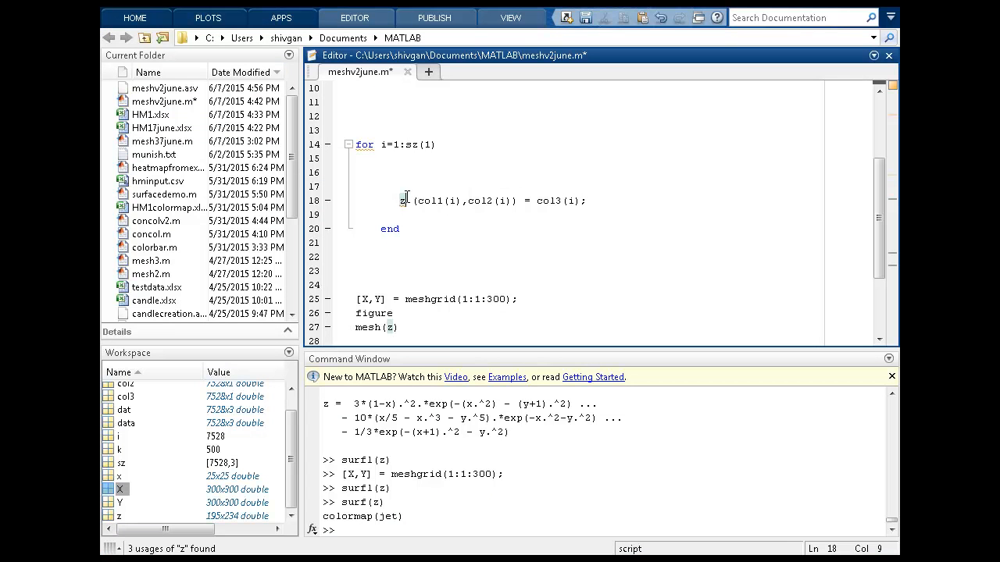
left_click(475, 190)
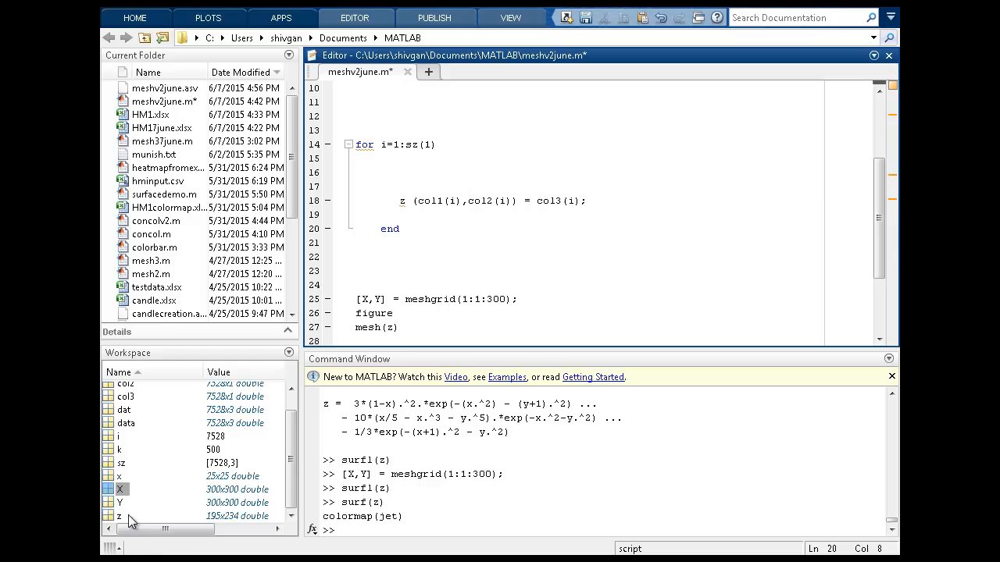
Step: Show the 195x234 matrix z in the Variables editor to inspect its mostly zero values
double_click(118, 516)
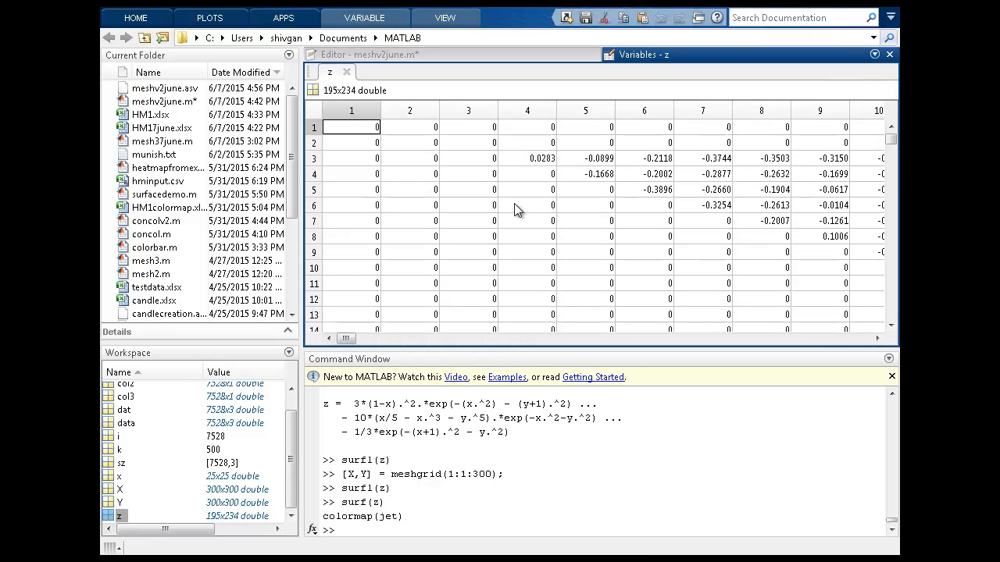
mouse_move(544, 177)
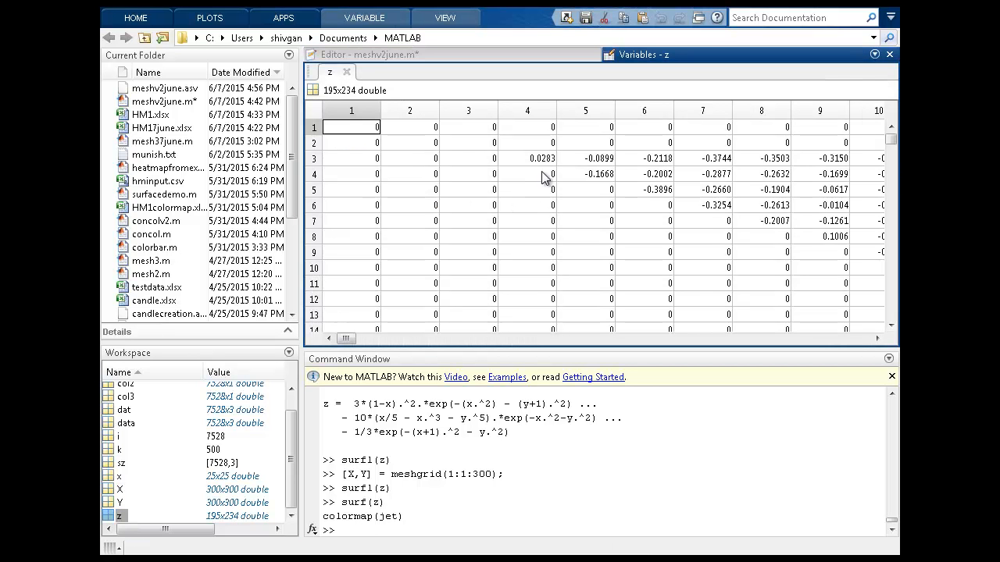
mouse_move(550, 170)
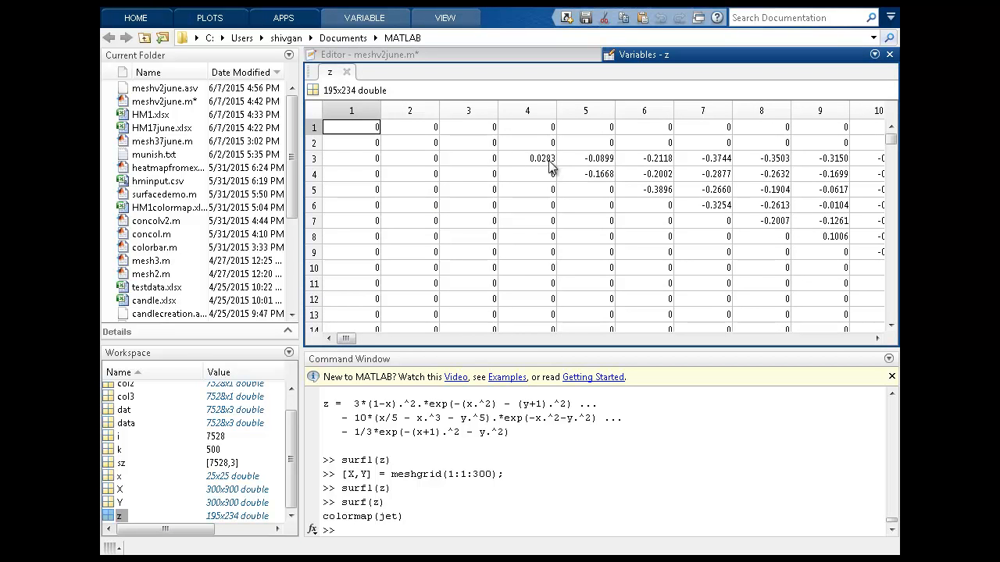
mouse_move(659, 171)
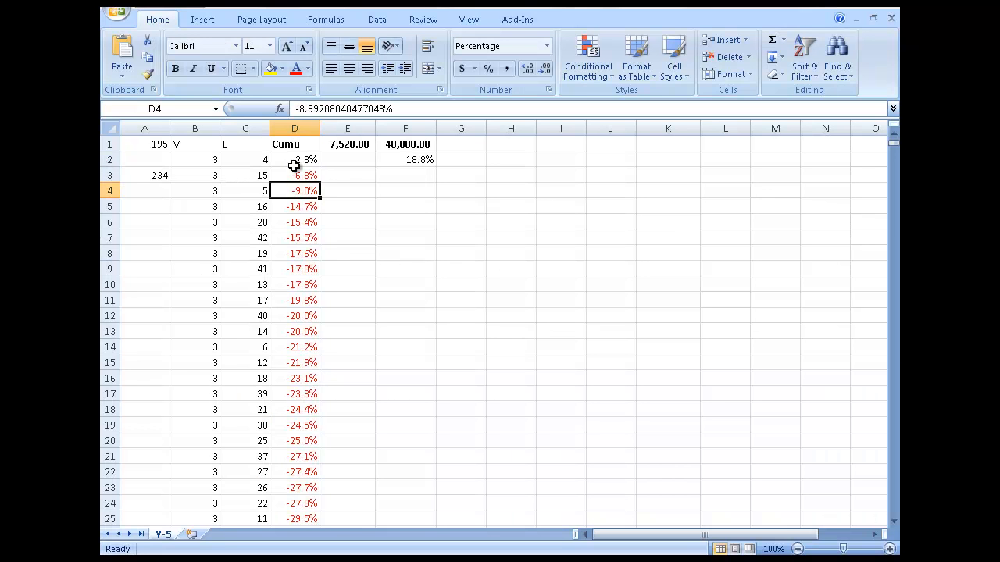
Step: Custom-sort the selected B1:D7529 table by M then by L, smallest first
left_click(294, 175)
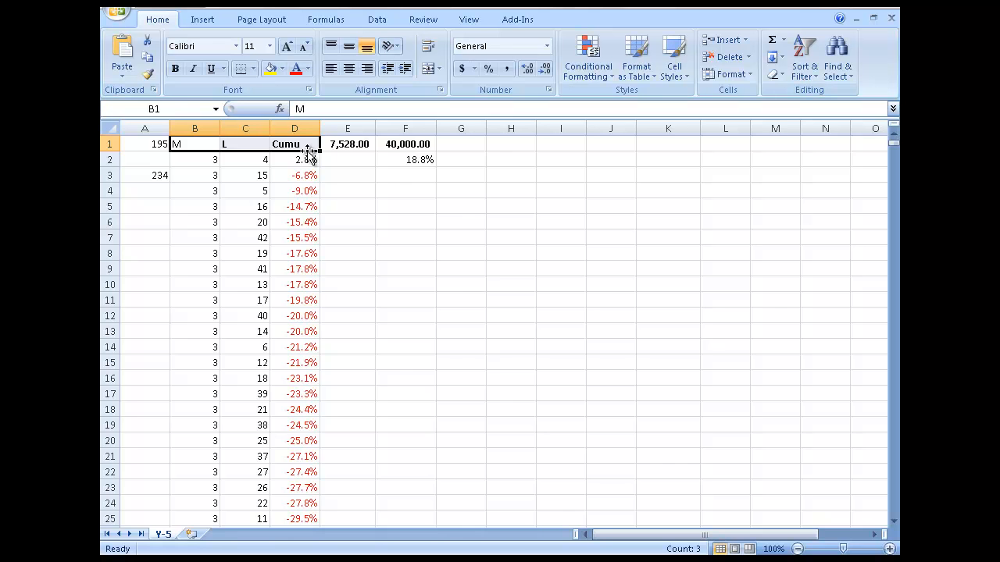
left_click_drag(893, 156, 893, 512)
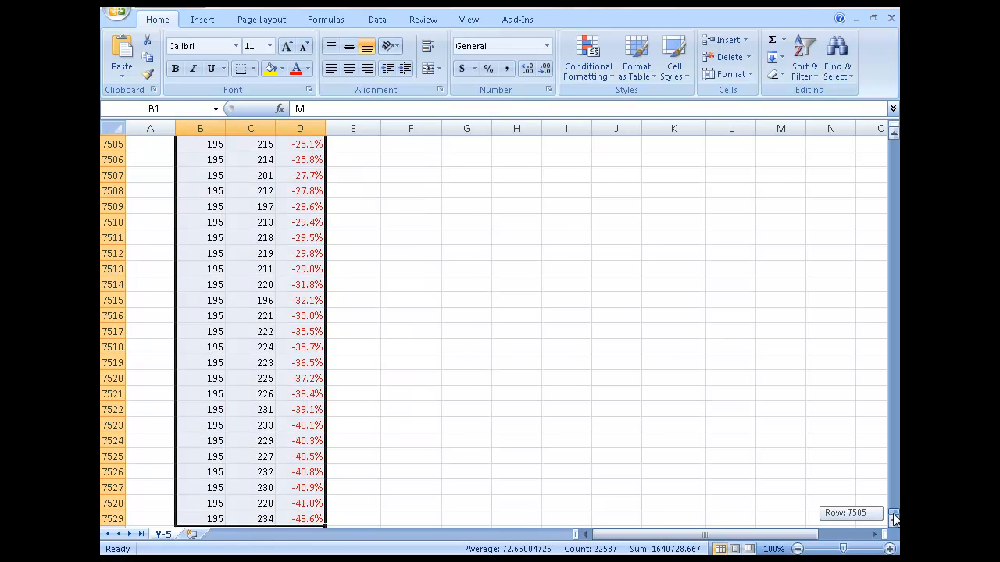
right_click(294, 206)
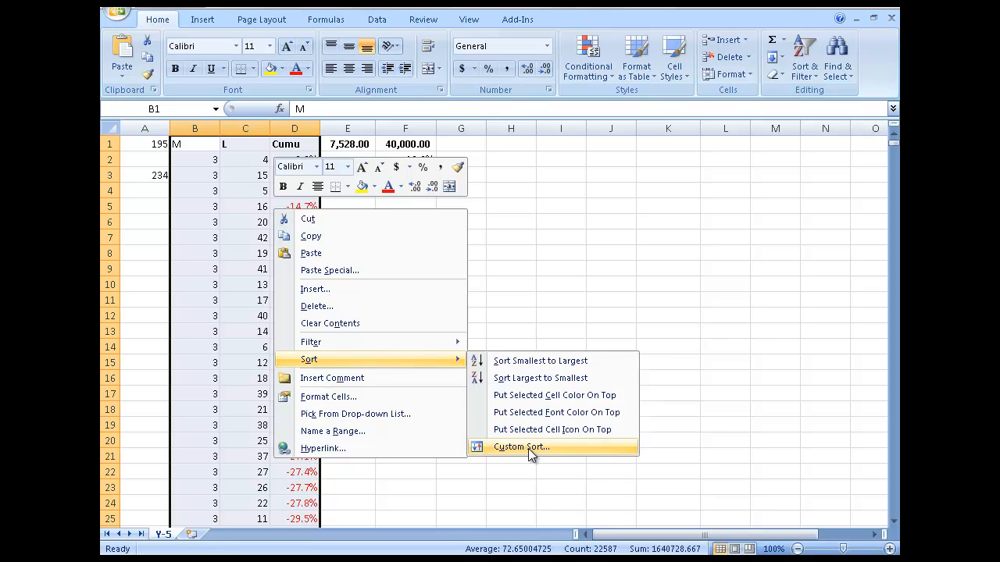
left_click(521, 446)
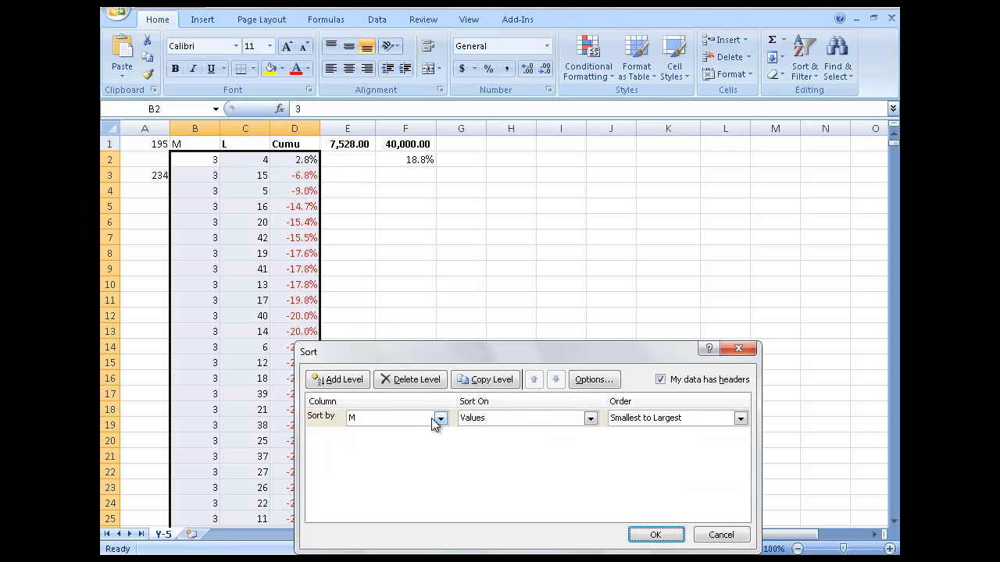
left_click(523, 417)
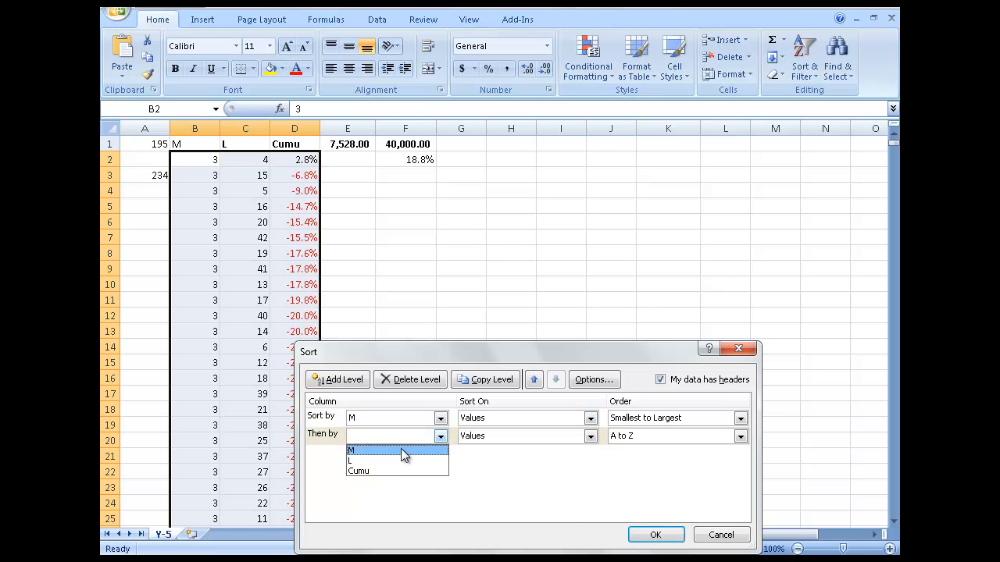
left_click(656, 535)
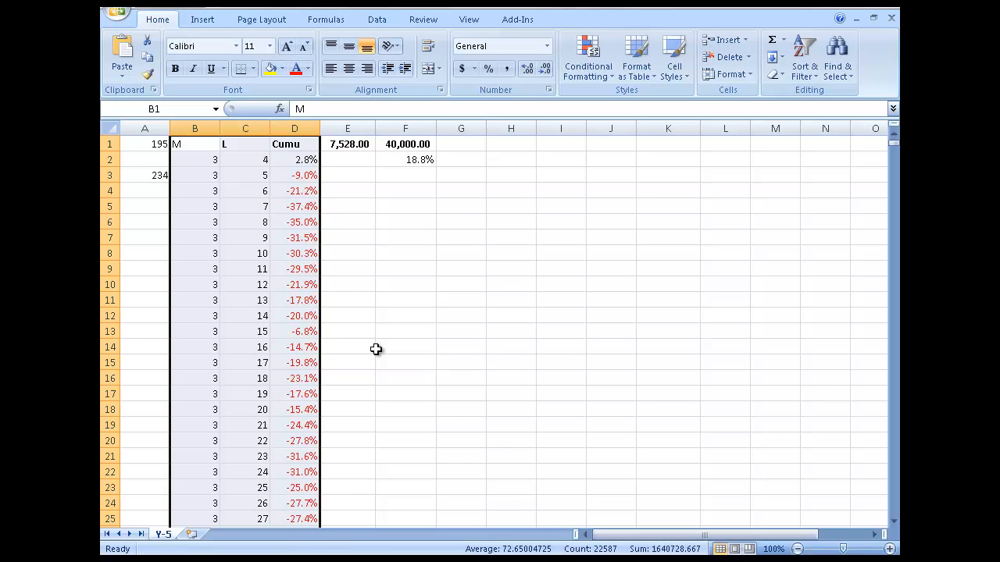
Step: Select the first ten L values from row 2 to check the sorted order
left_click(245, 159)
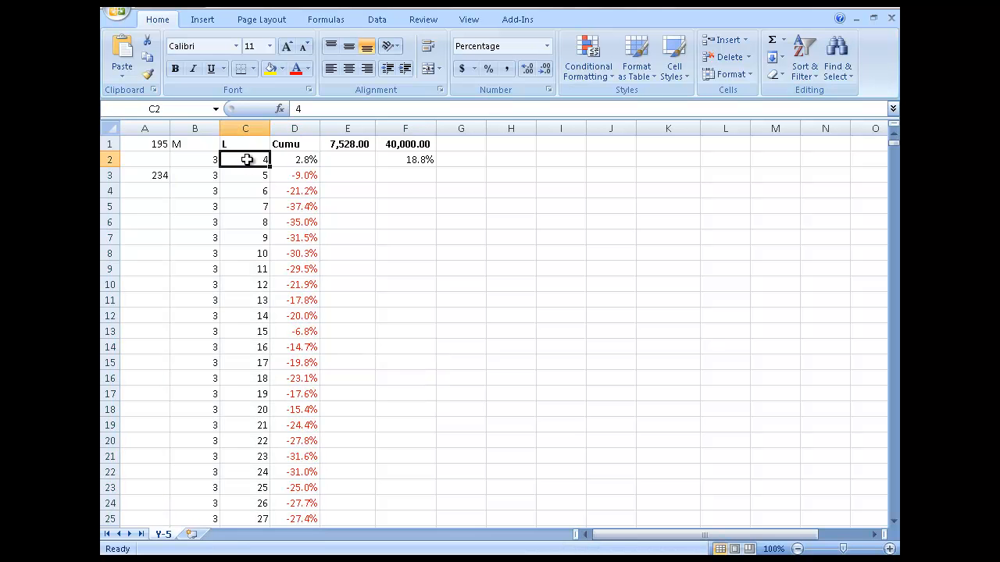
left_click_drag(245, 159, 246, 300)
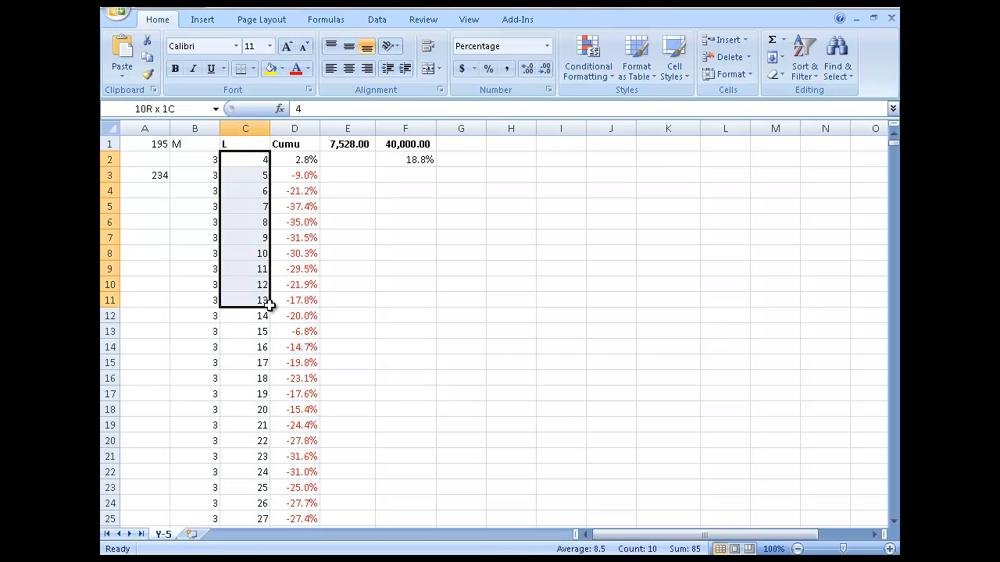
scroll("down", 3)
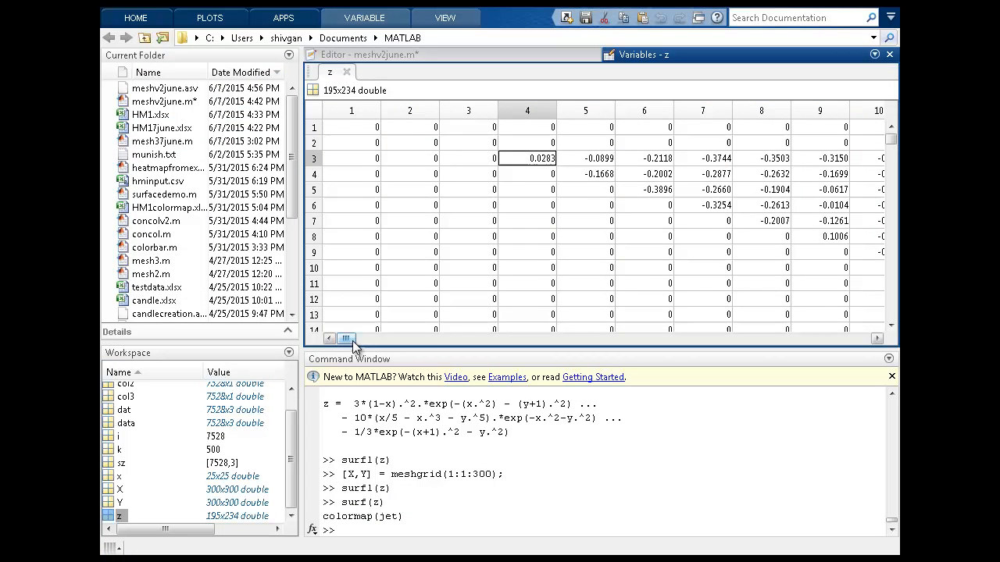
left_click_drag(345, 338, 436, 338)
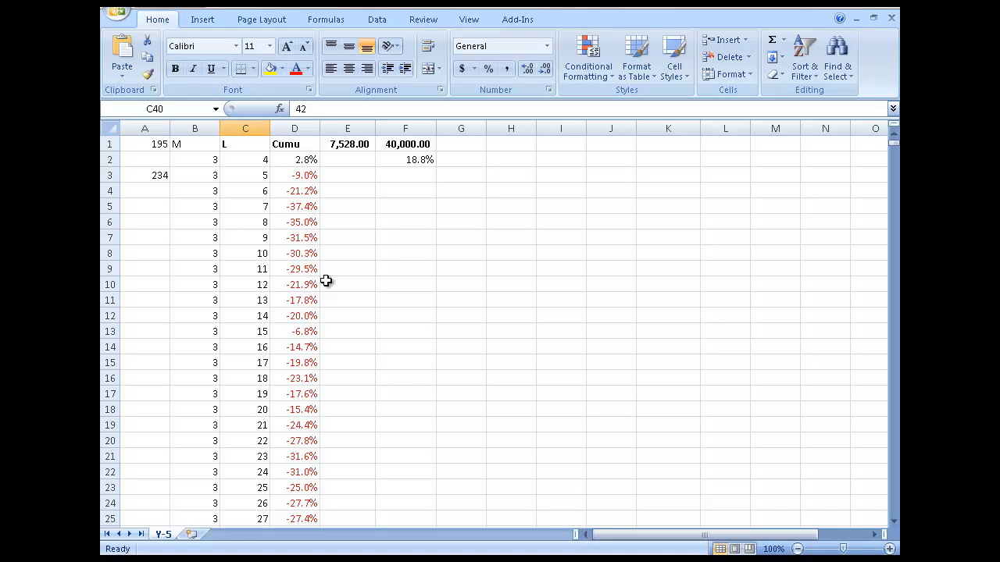
left_click_drag(194, 159, 245, 253)
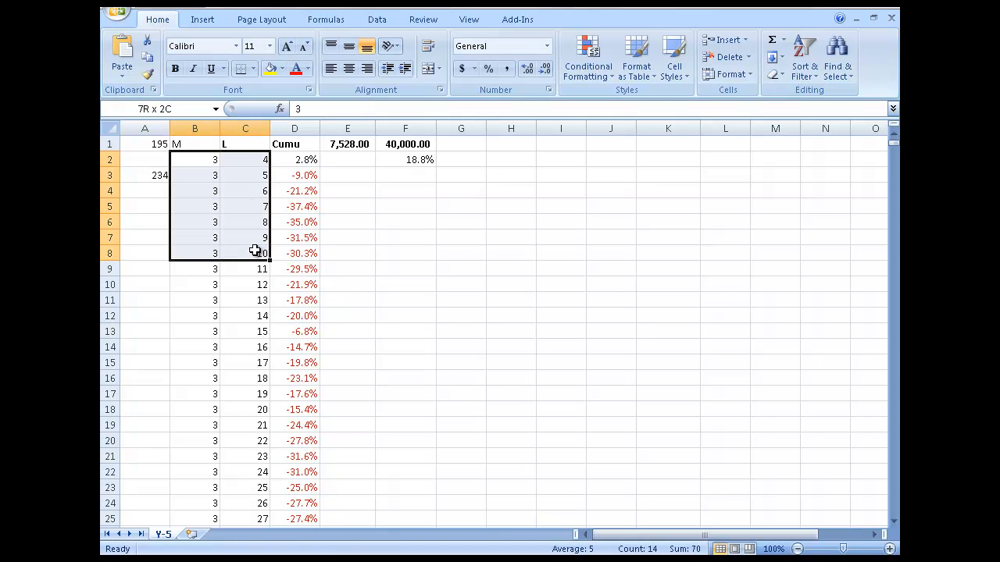
left_click(194, 159)
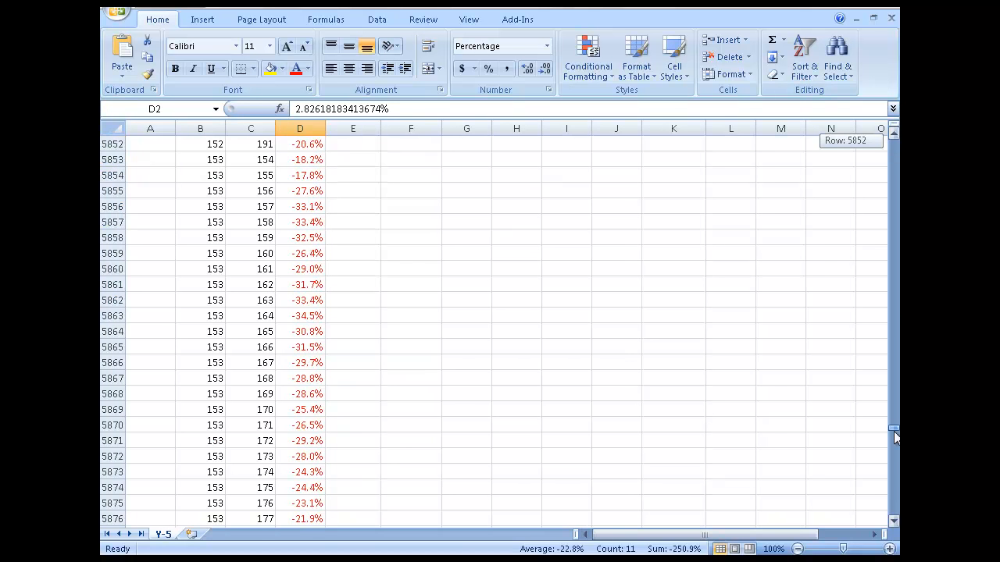
left_click_drag(893, 436, 890, 369)
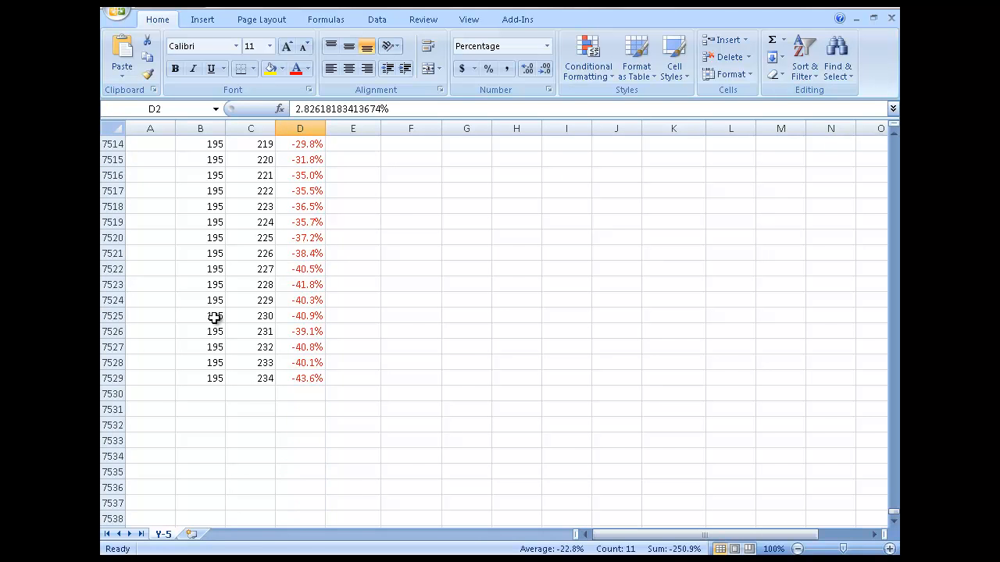
left_click_drag(200, 316, 300, 362)
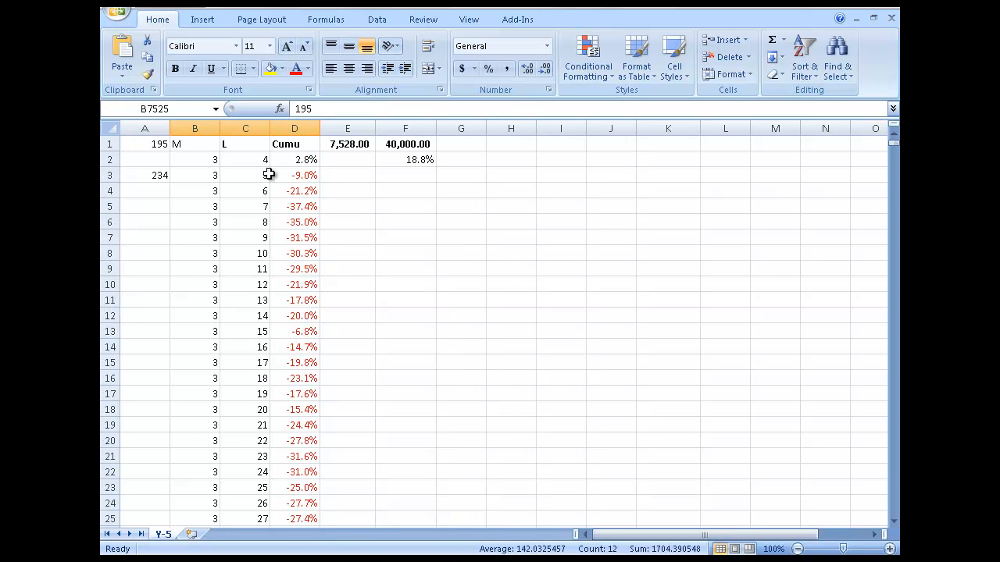
scroll("down", 3)
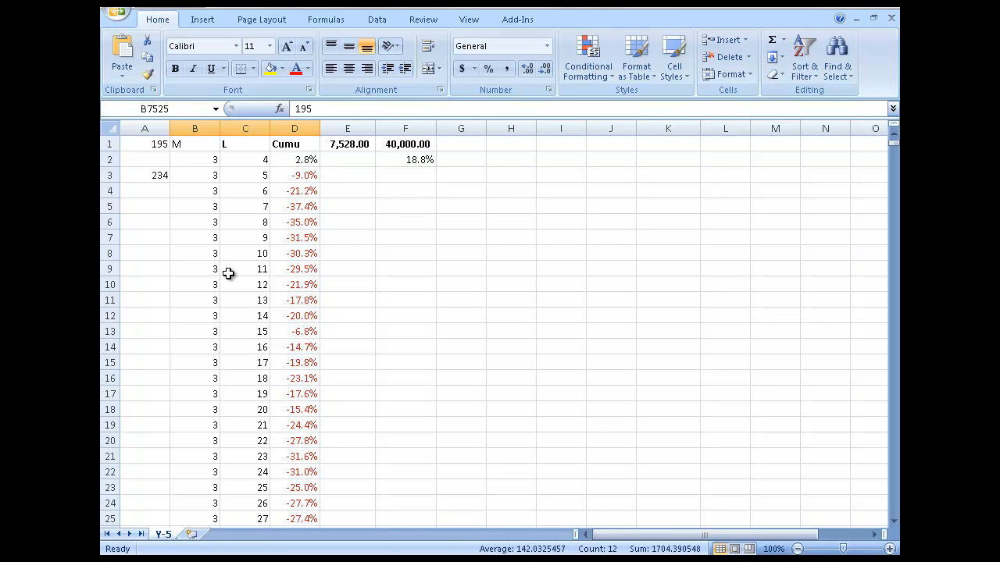
scroll("down", 3)
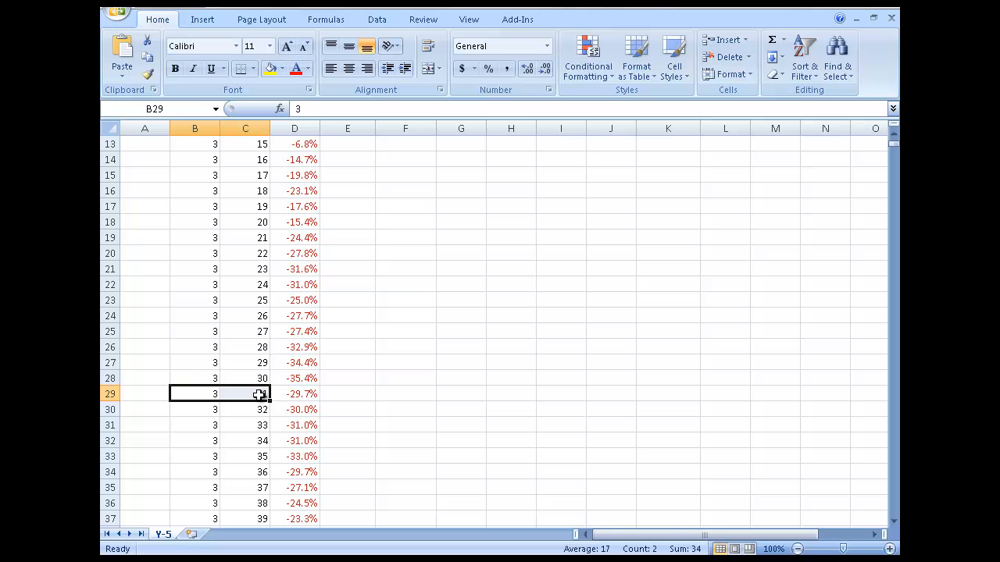
left_click(245, 393)
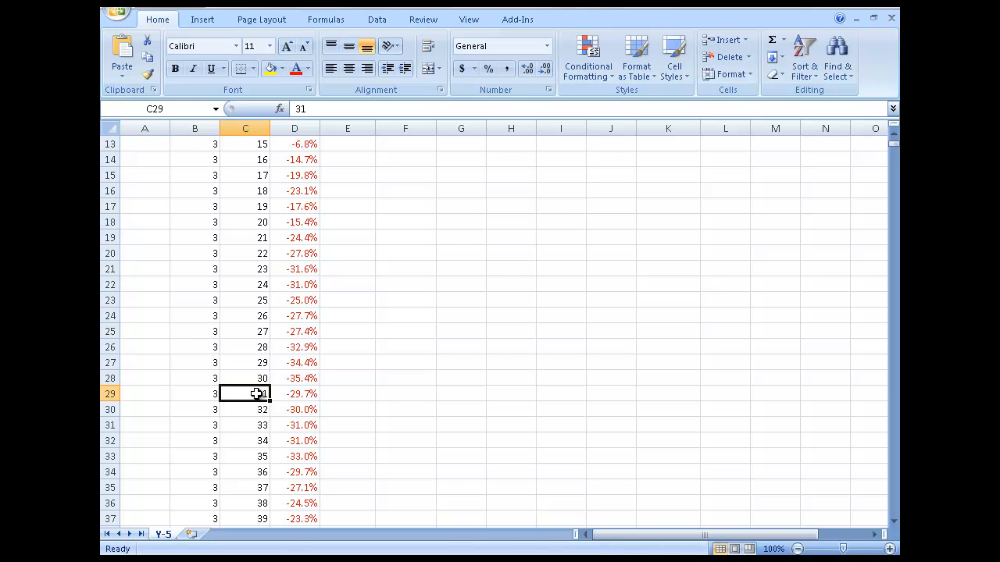
mouse_move(404, 325)
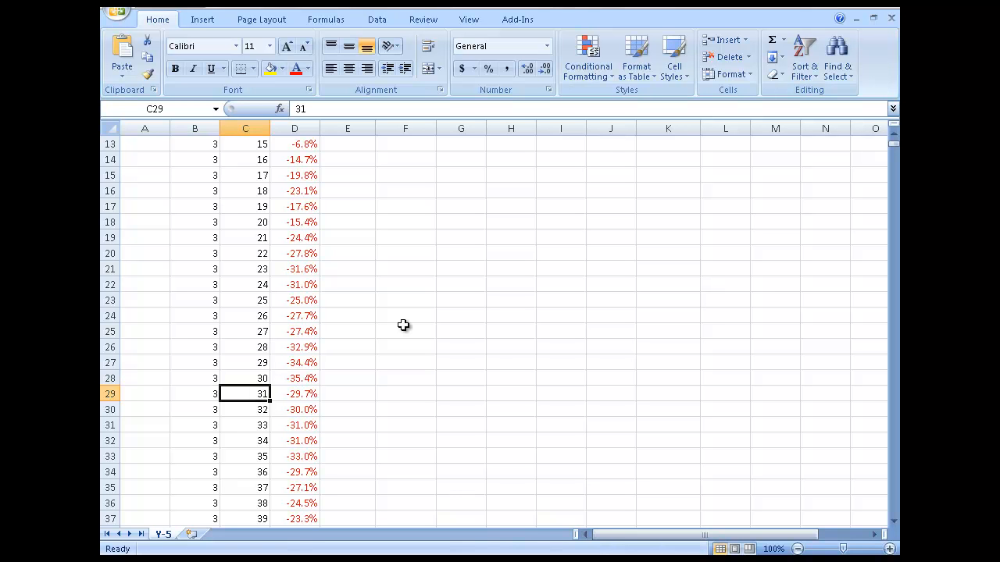
mouse_move(407, 339)
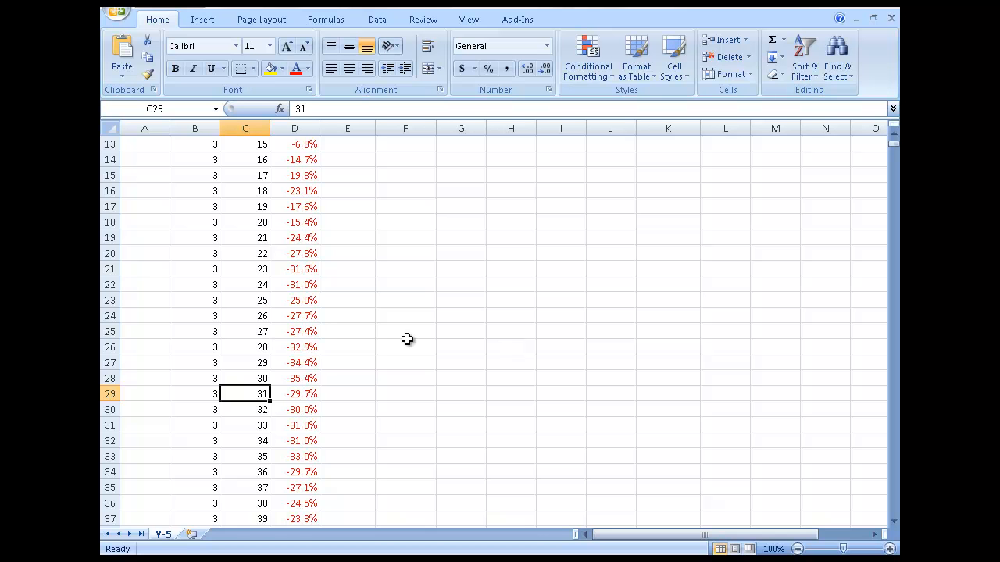
scroll("up", 3)
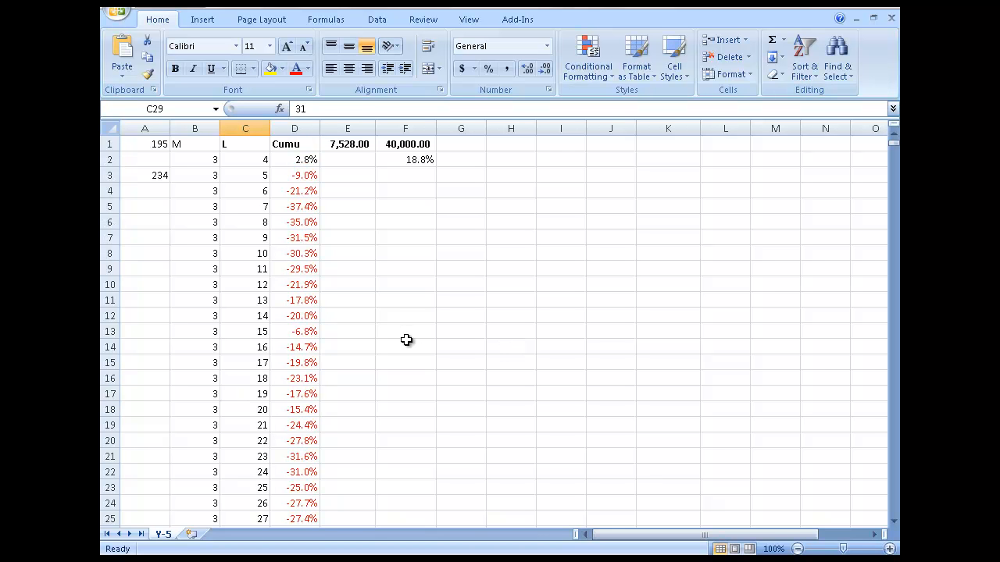
mouse_move(749, 287)
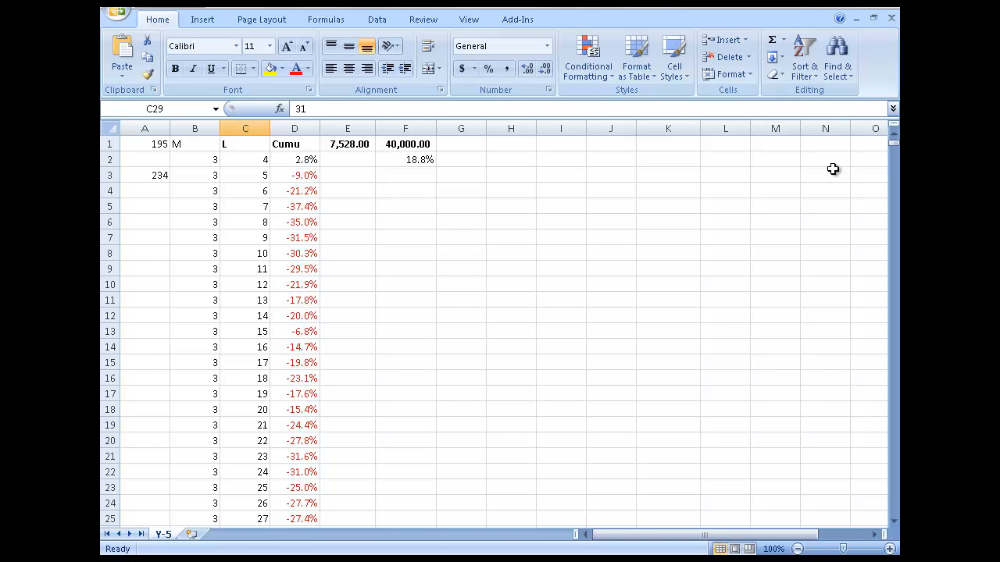
scroll("down", 3)
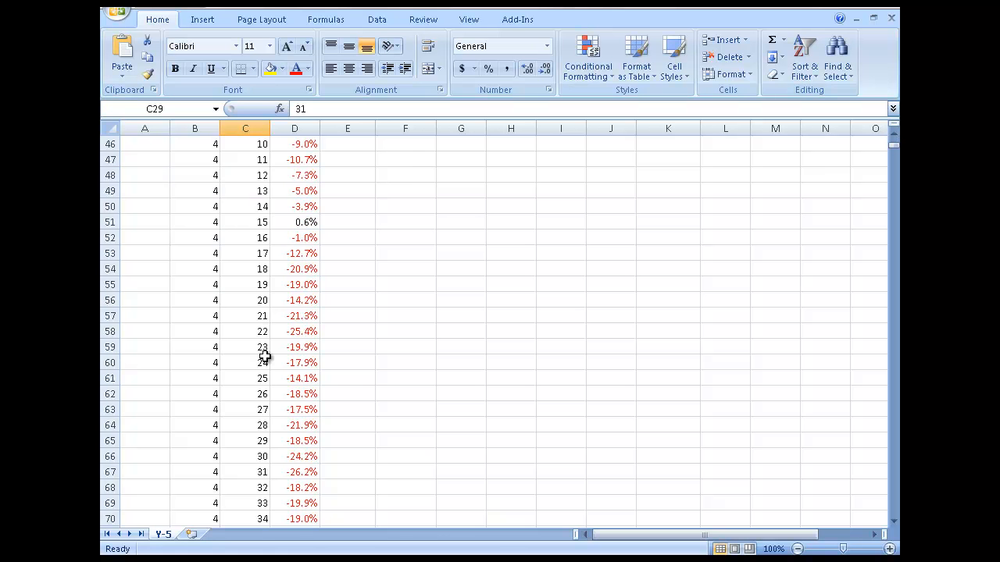
scroll("up", 3)
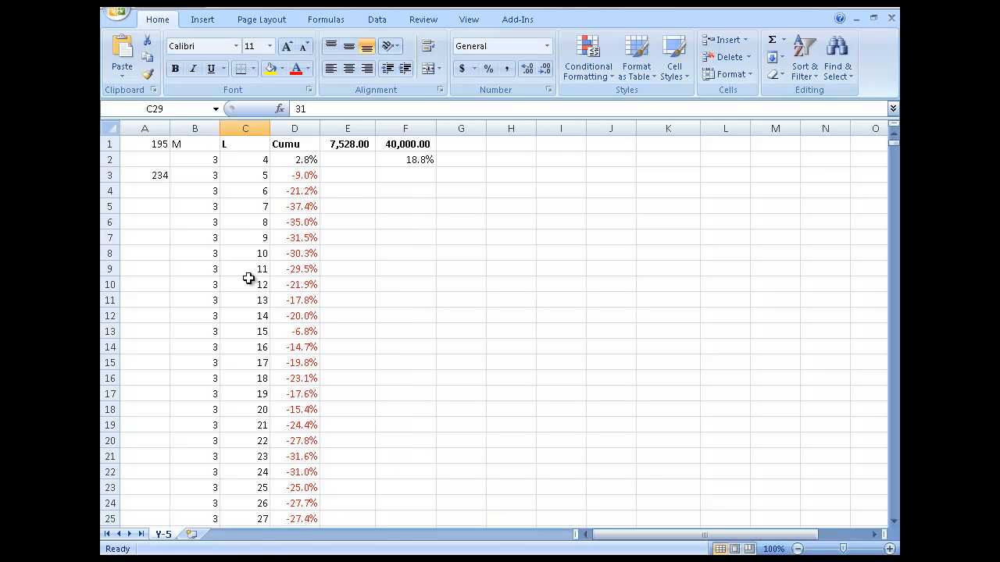
left_click(246, 300)
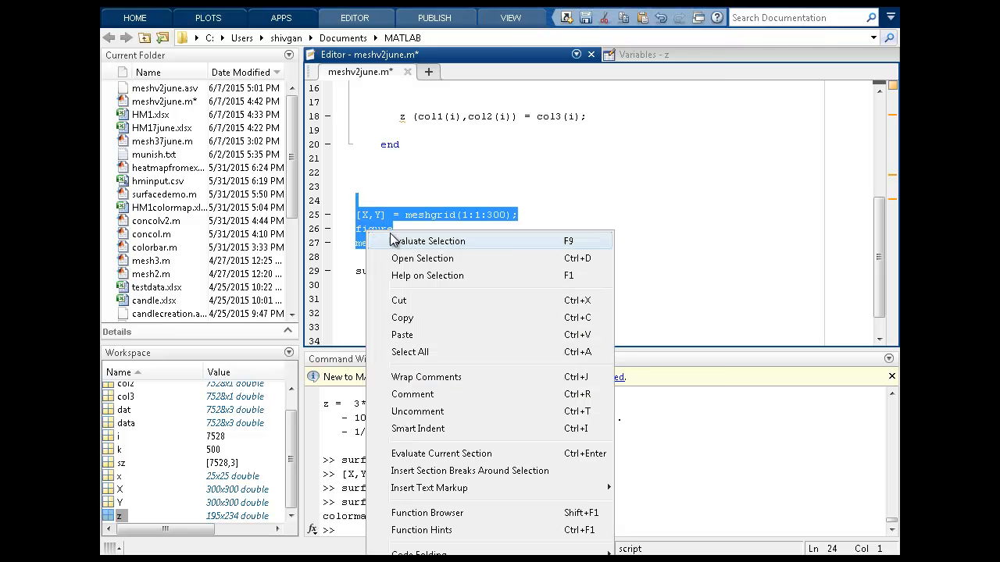
Step: Evaluate the selected meshgrid, figure and mesh(z) lines to produce the 3-D mesh figure
left_click(429, 241)
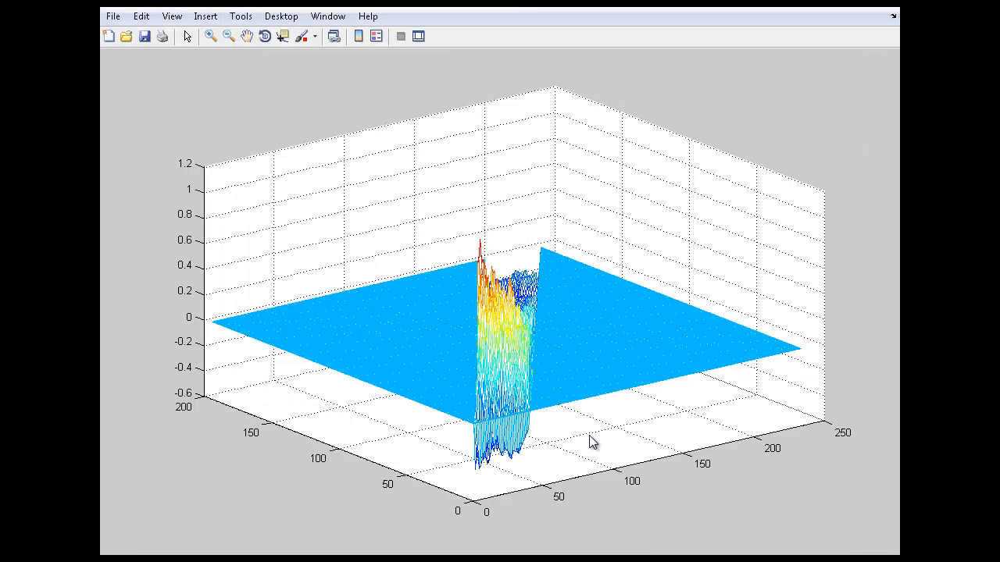
mouse_move(500, 514)
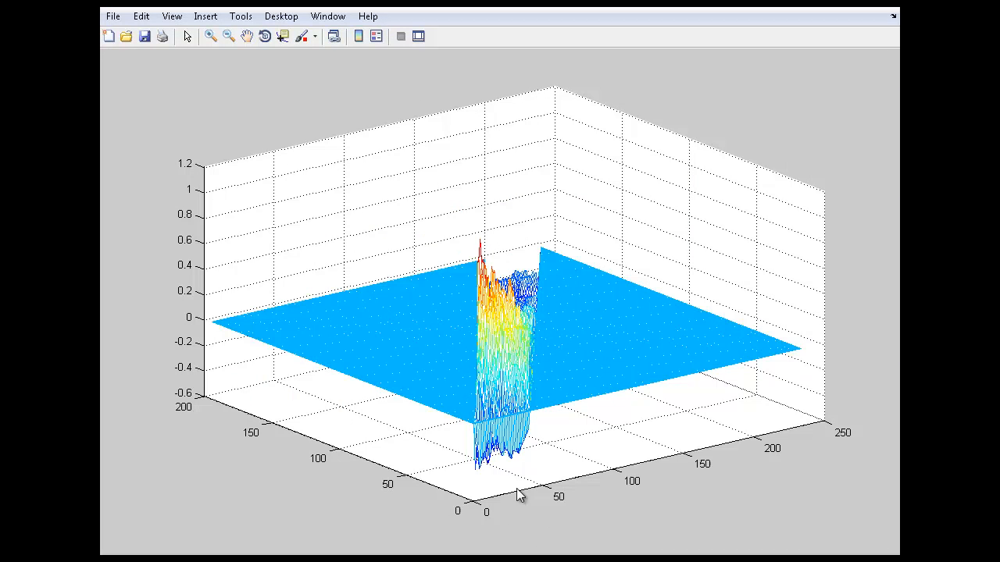
mouse_move(307, 398)
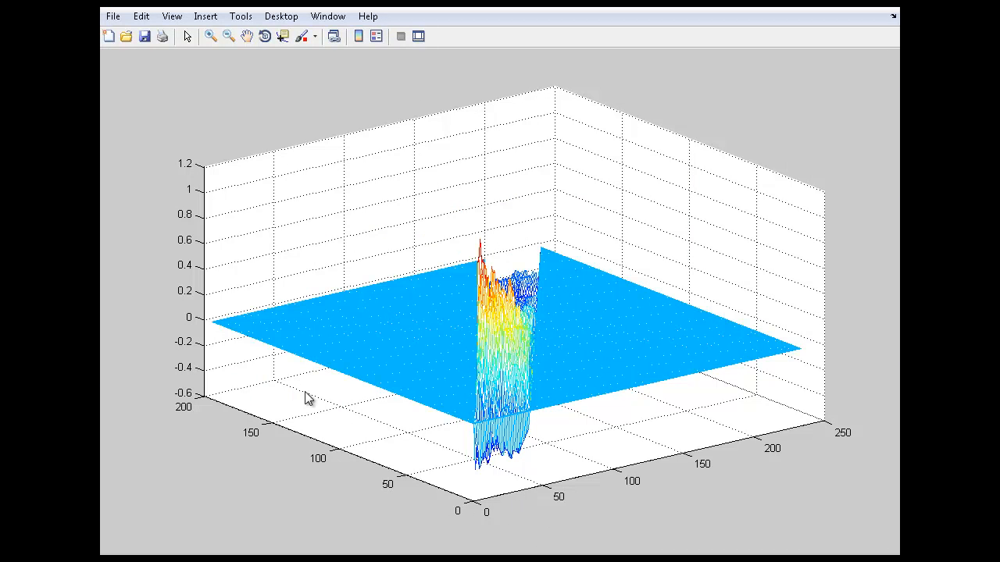
mouse_move(297, 322)
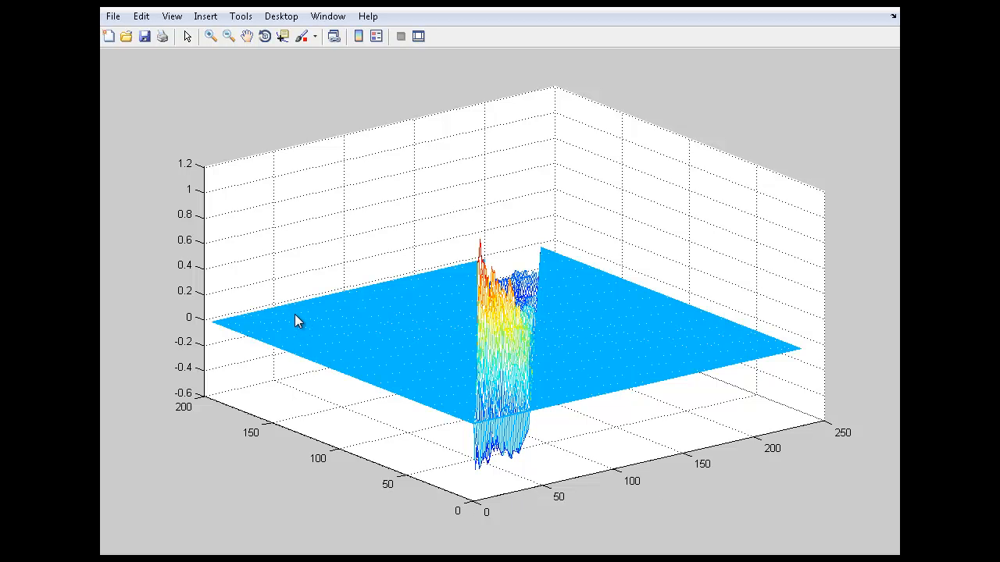
mouse_move(417, 498)
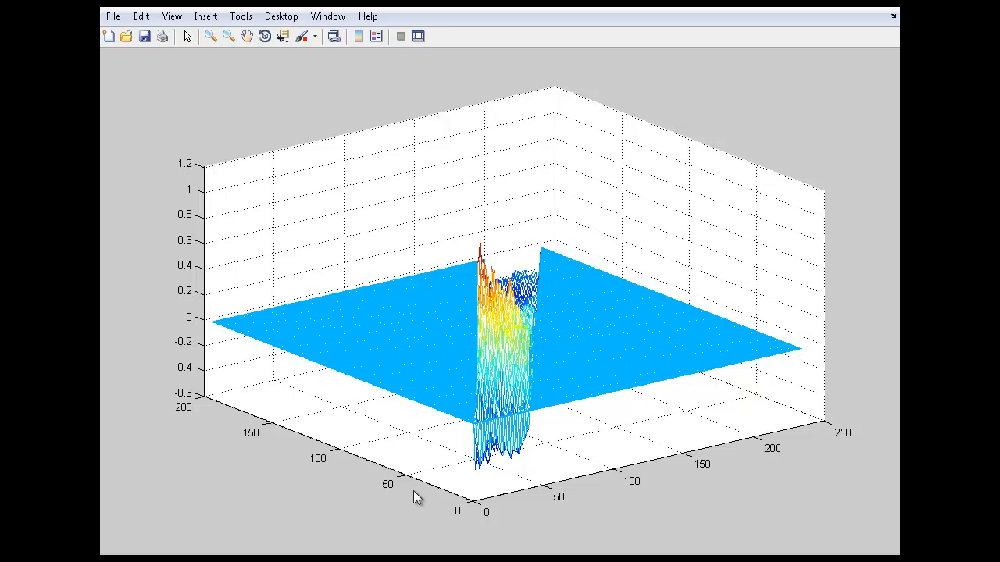
mouse_move(566, 312)
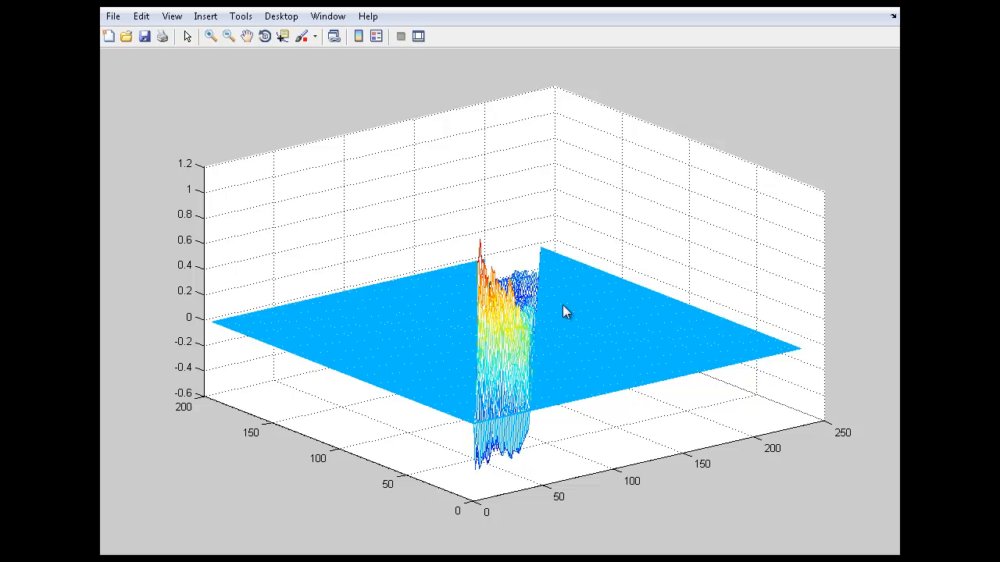
mouse_move(716, 332)
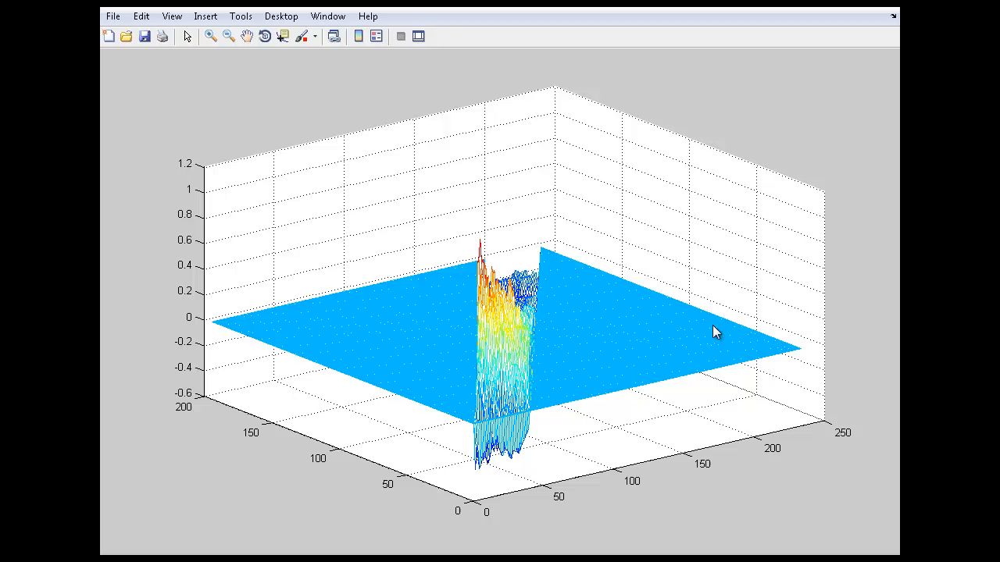
mouse_move(655, 545)
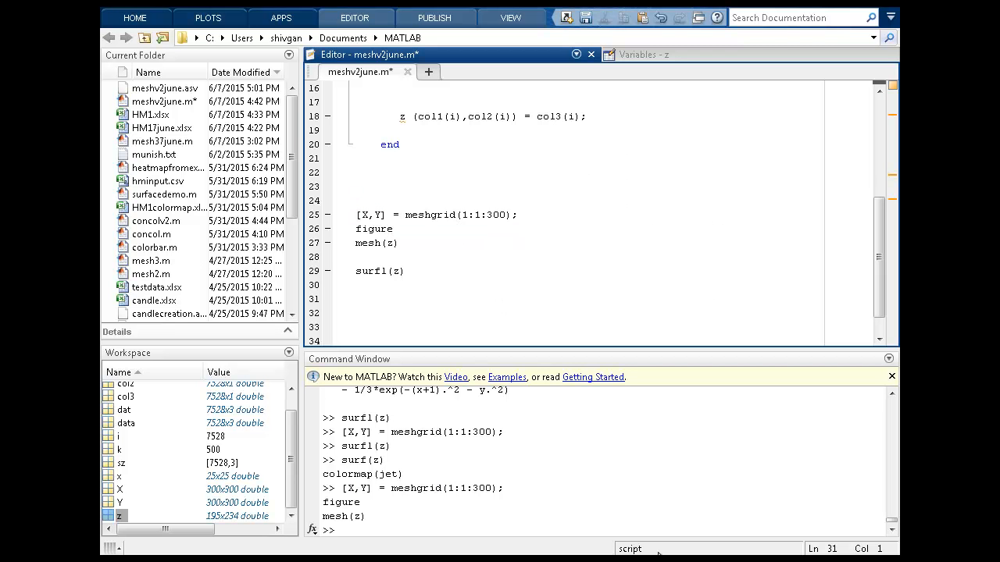
mouse_move(113, 525)
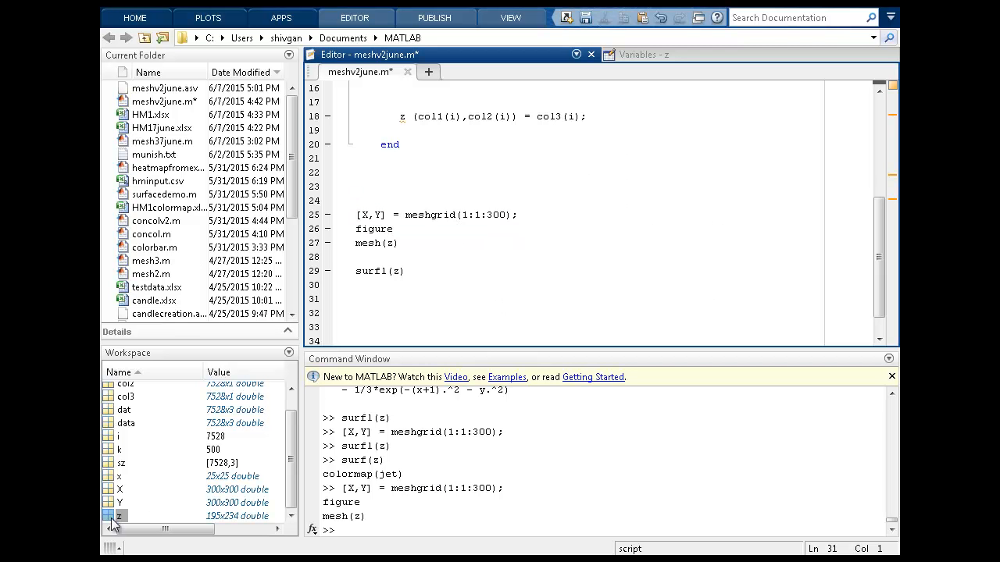
Step: Reopen matrix z in the Variables editor and look through its values
left_click(644, 54)
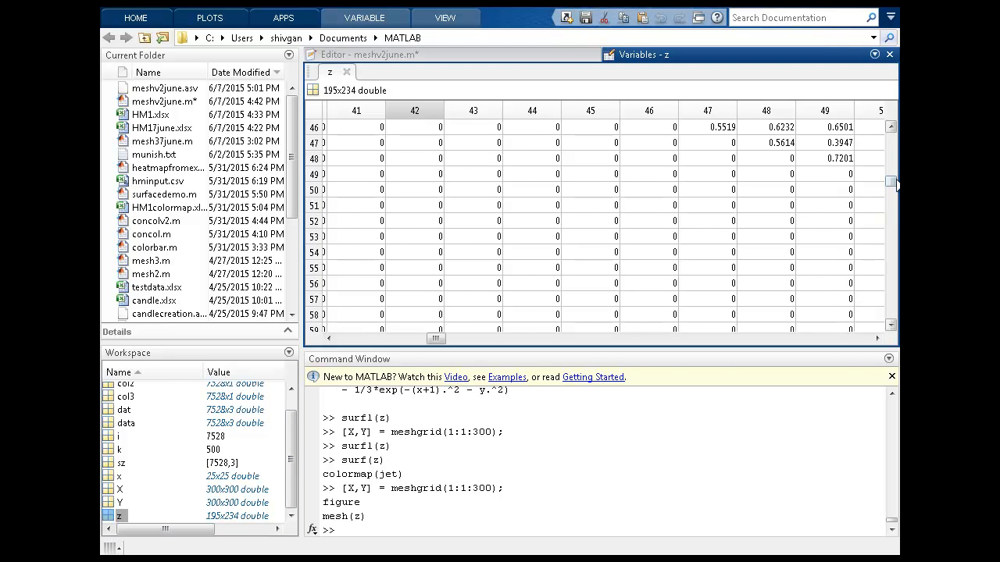
left_click(329, 338)
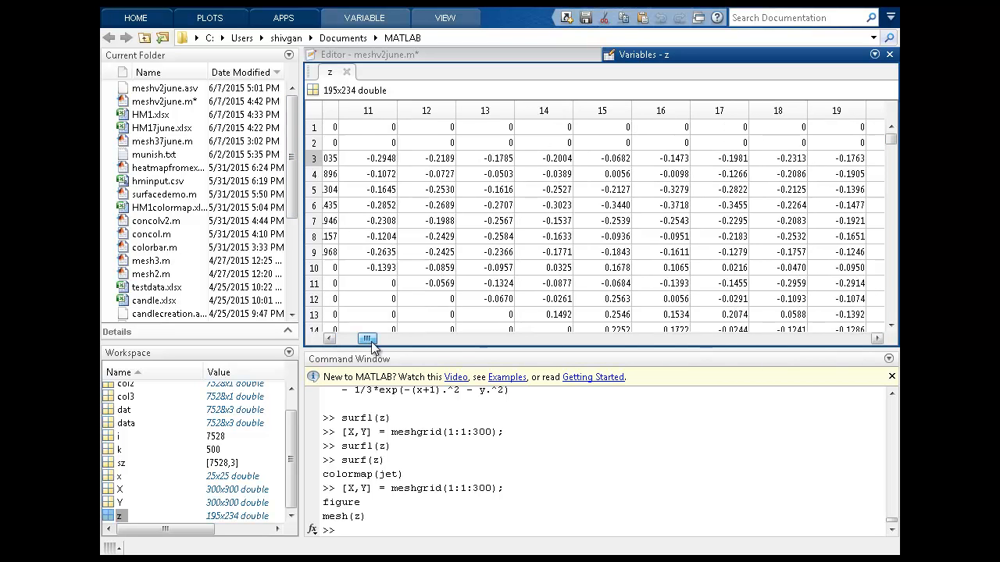
left_click_drag(367, 339, 443, 339)
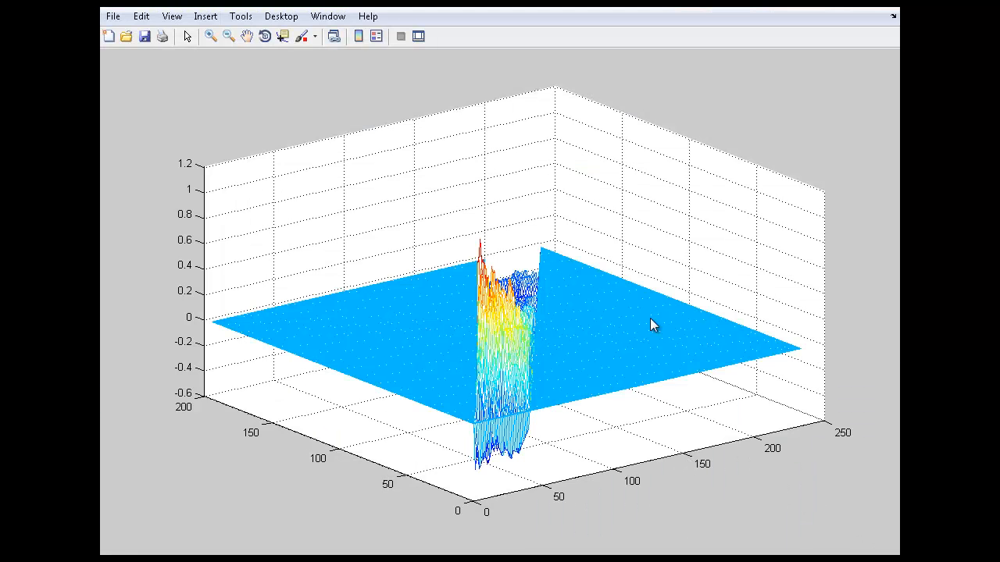
mouse_move(614, 453)
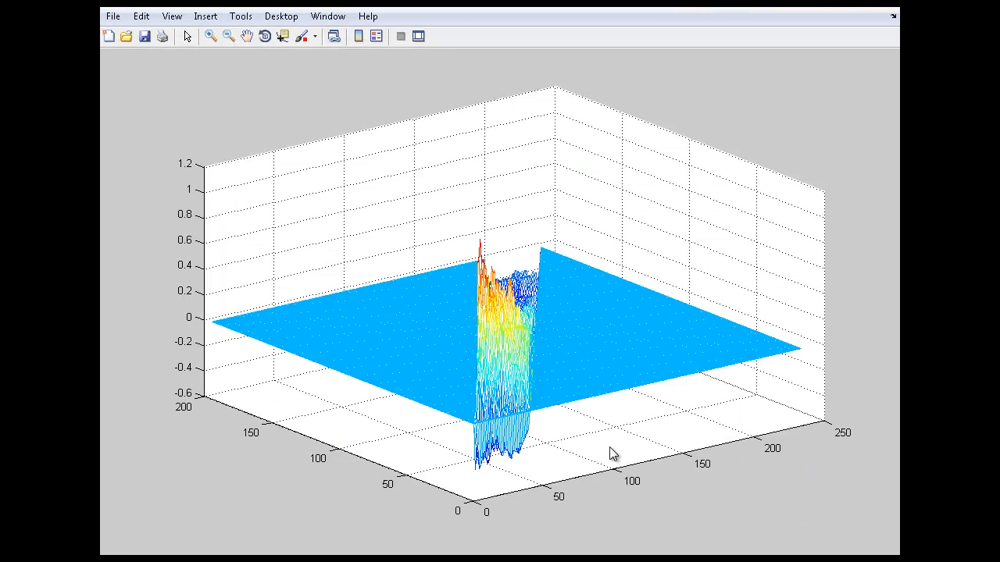